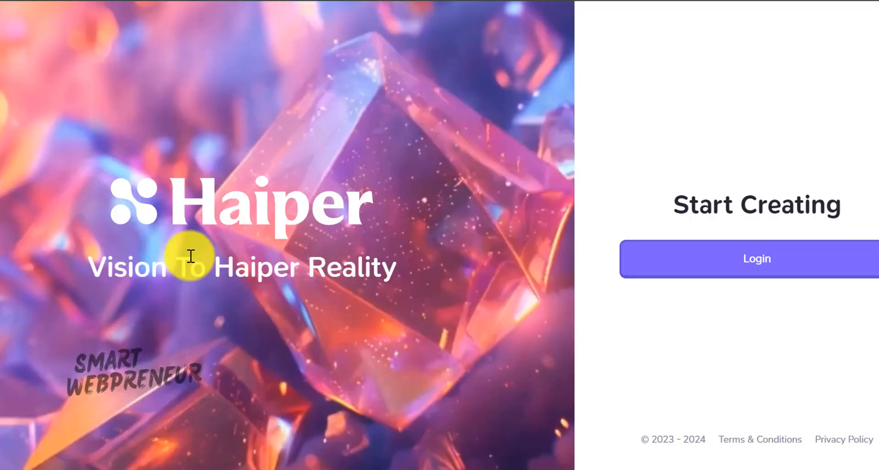
{"action": "mouse_move", "coordinate": [459, 214]}
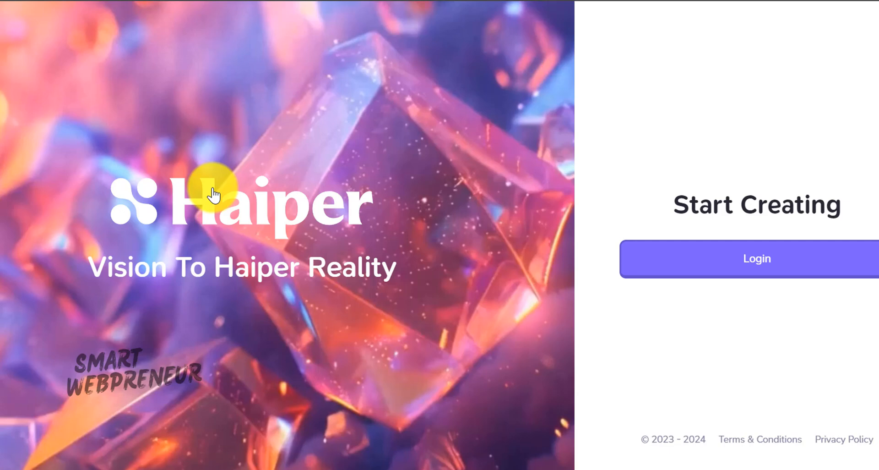
{"action": "mouse_move", "coordinate": [342, 172]}
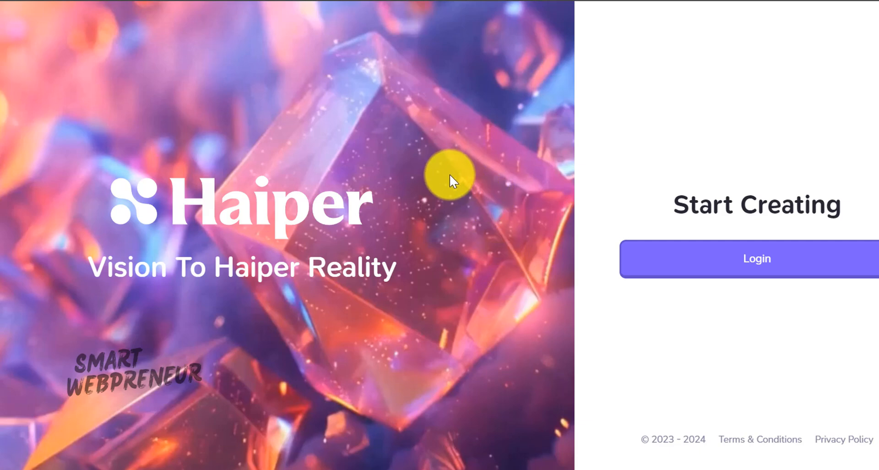
{"action": "mouse_move", "coordinate": [651, 355]}
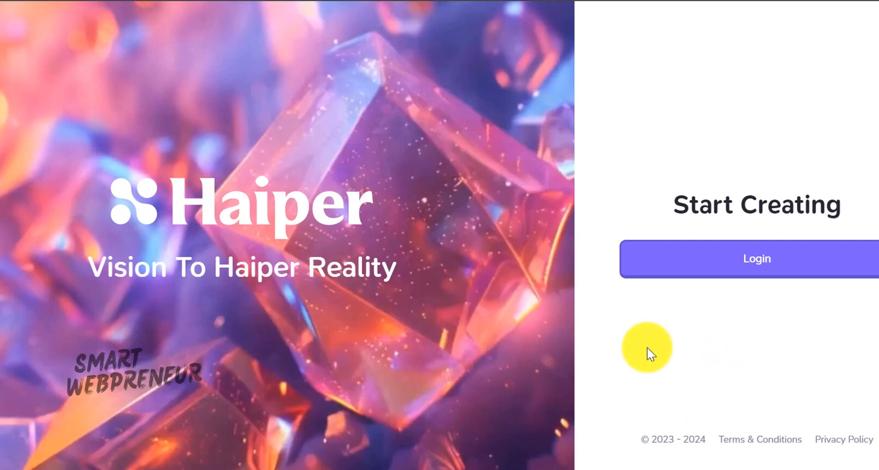
{"action": "mouse_move", "coordinate": [643, 364]}
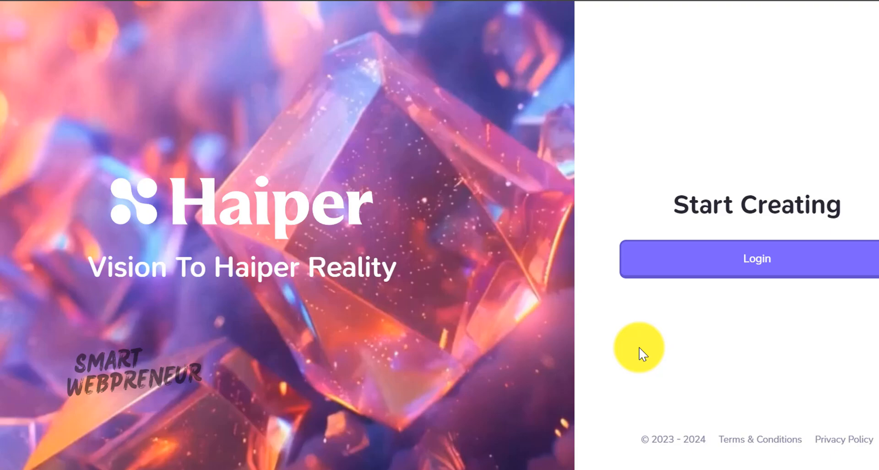
{"action": "mouse_move", "coordinate": [637, 465]}
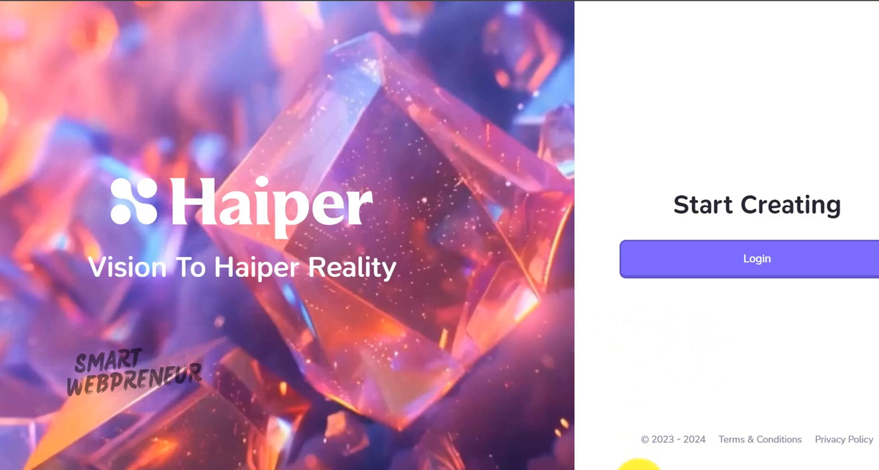
Log in to Haiper and scroll the Explore page past the Spotlight carousel toward Creations.
{"action": "left_click", "coordinate": [757, 259]}
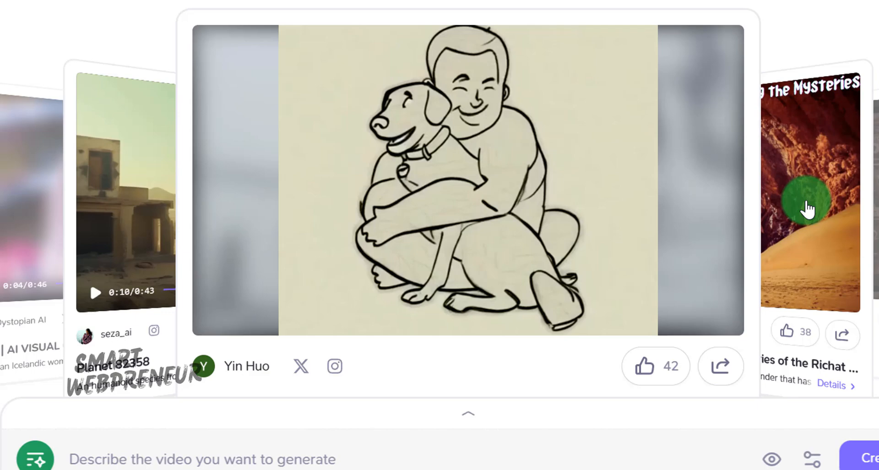
{"action": "mouse_move", "coordinate": [824, 201]}
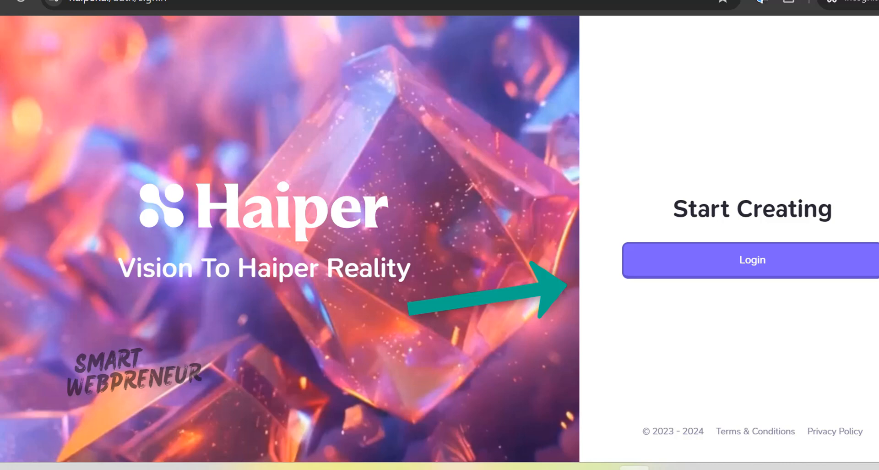
{"action": "left_click", "coordinate": [752, 259]}
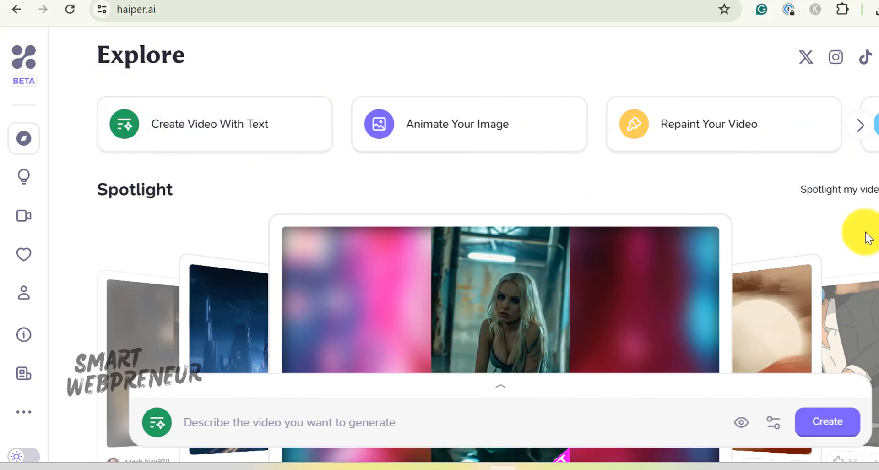
{"action": "scroll", "scroll_direction": "down", "scroll_amount": 3}
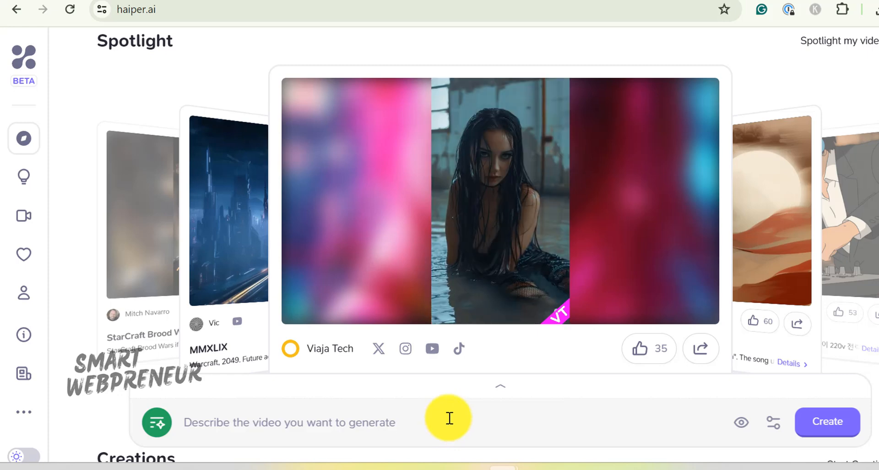
{"action": "left_click", "coordinate": [647, 304]}
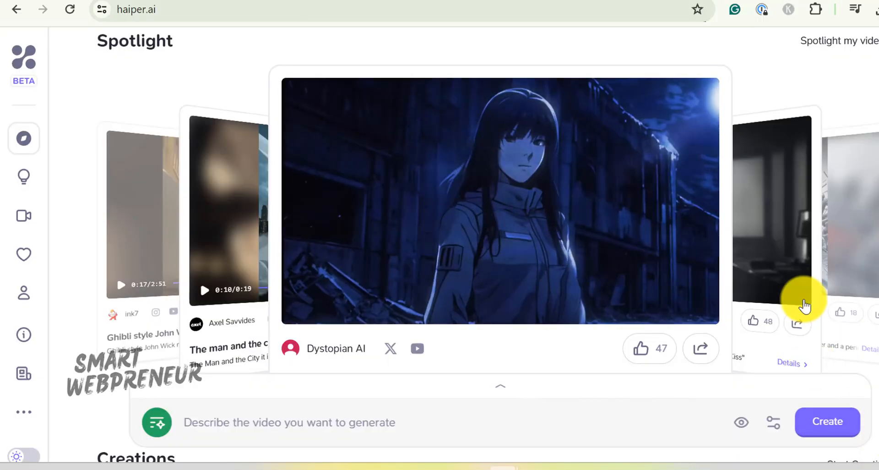
{"action": "scroll", "scroll_direction": "down", "scroll_amount": 3}
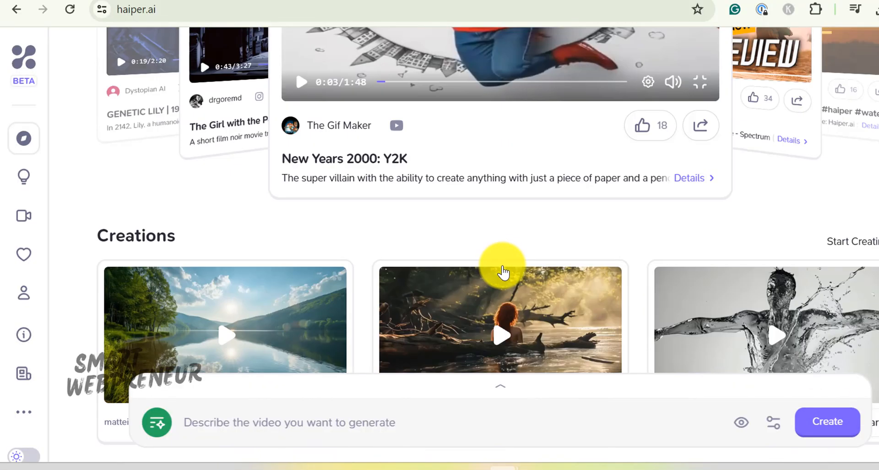
{"action": "scroll", "scroll_direction": "down", "scroll_amount": 3}
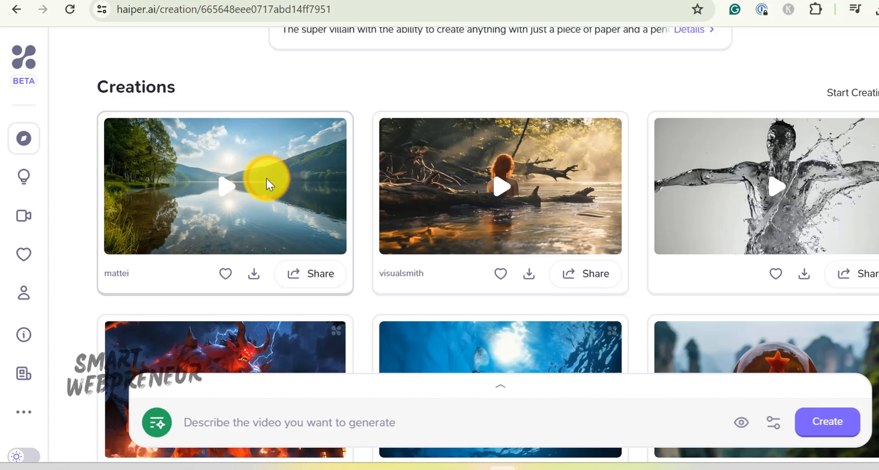
{"action": "left_click", "coordinate": [226, 186]}
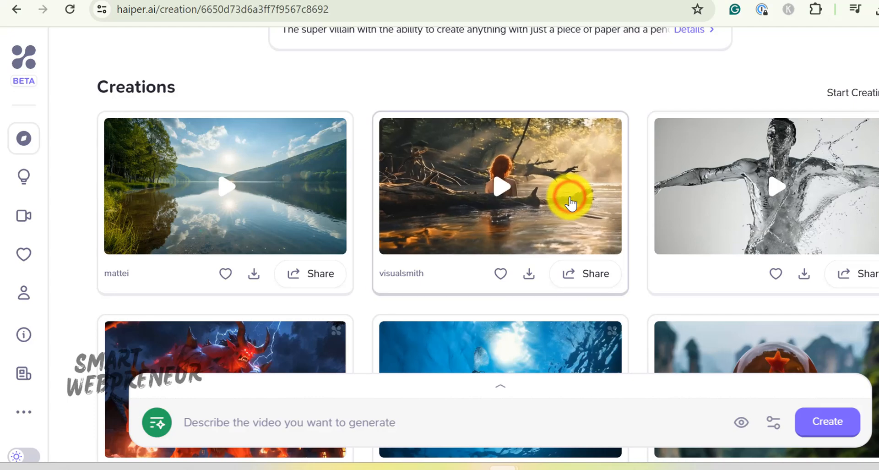
{"action": "left_click", "coordinate": [502, 186]}
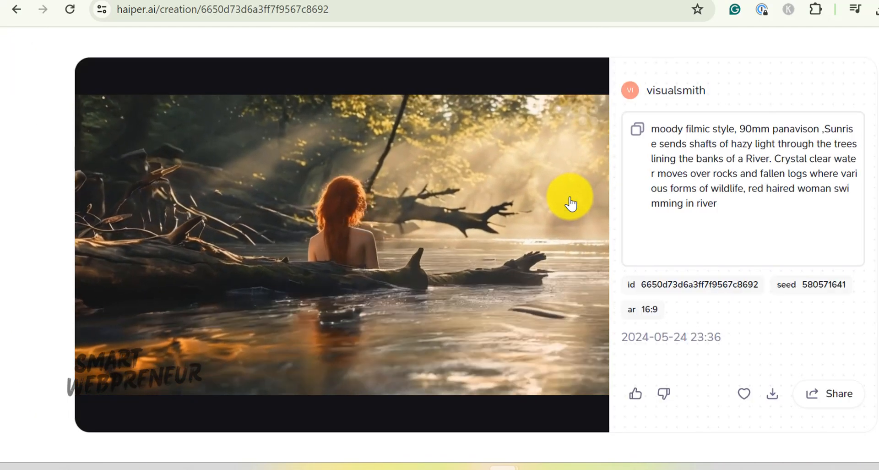
{"action": "left_click", "coordinate": [17, 10]}
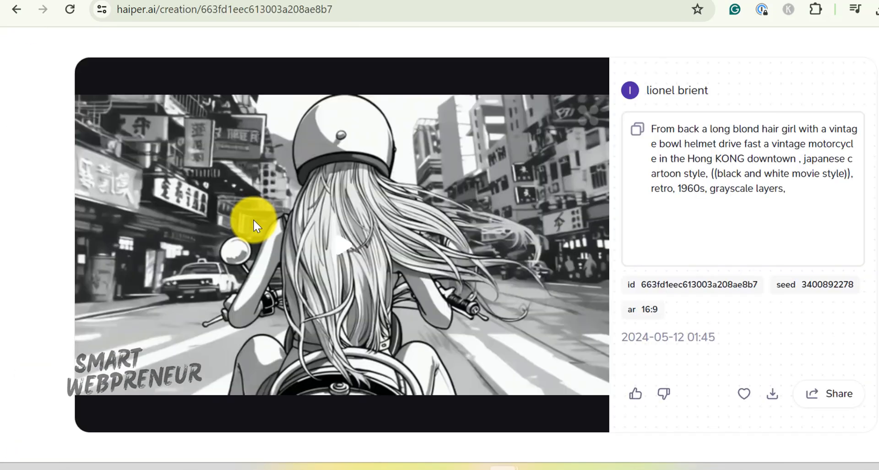
{"action": "left_click", "coordinate": [345, 248]}
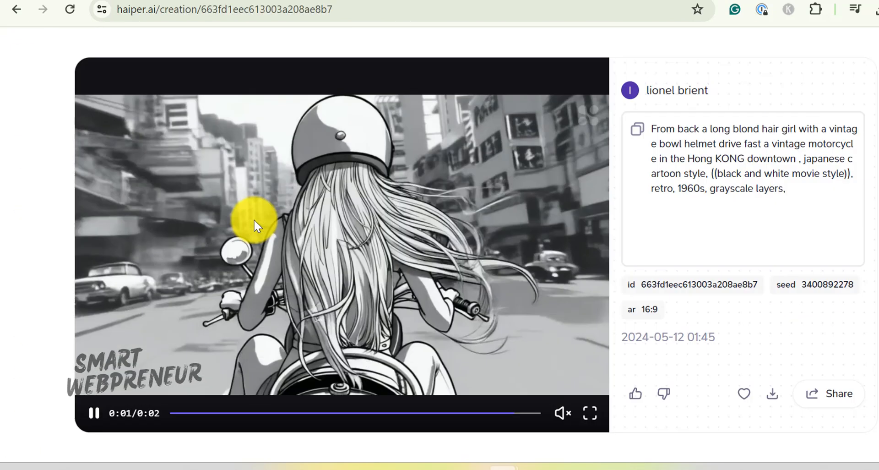
{"action": "left_click", "coordinate": [17, 10]}
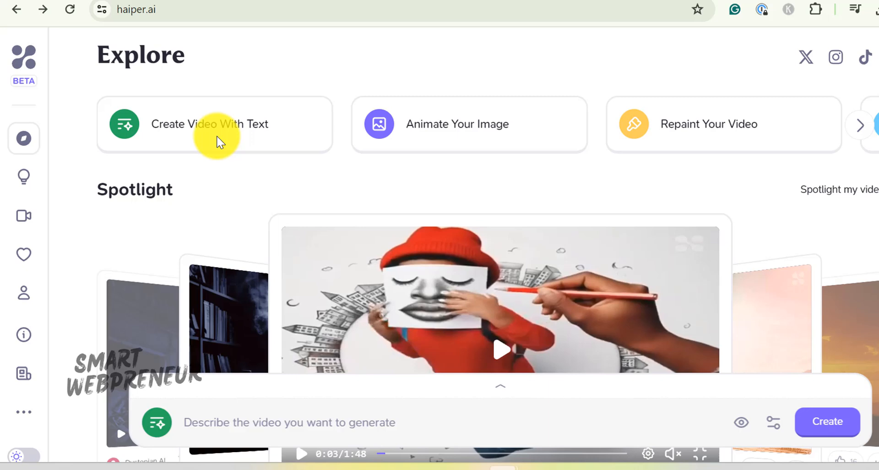
Start a text video of snow-capped mountains reflected in a sunrise lake and toggle Create in Public.
{"action": "left_click", "coordinate": [214, 127]}
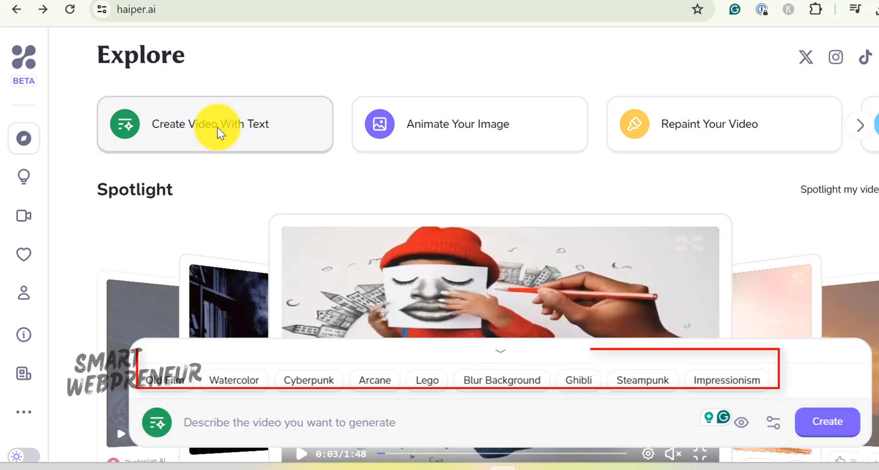
{"action": "mouse_move", "coordinate": [384, 269]}
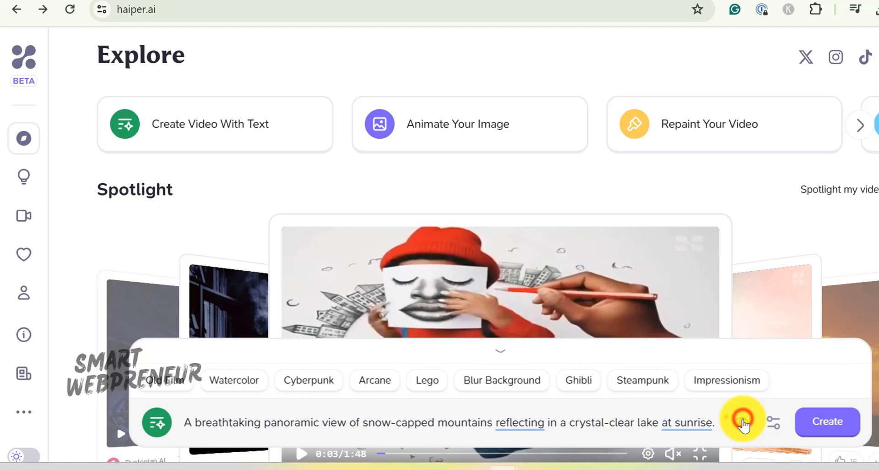
{"action": "left_click", "coordinate": [742, 422]}
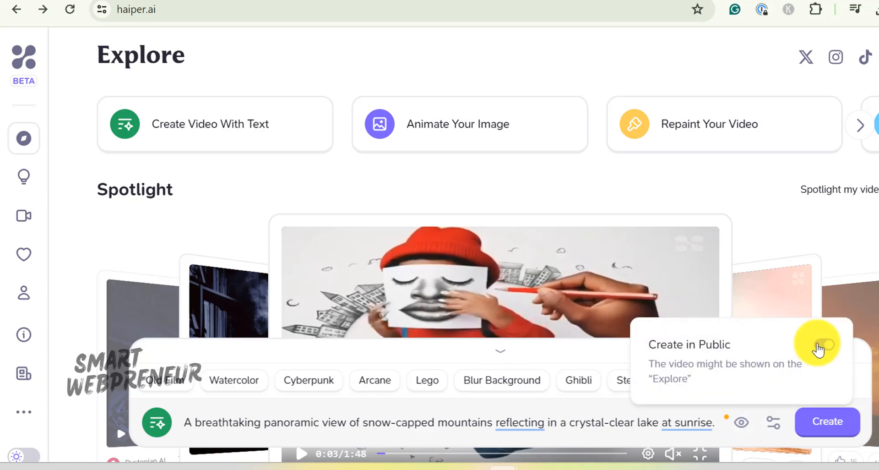
{"action": "left_click", "coordinate": [825, 345]}
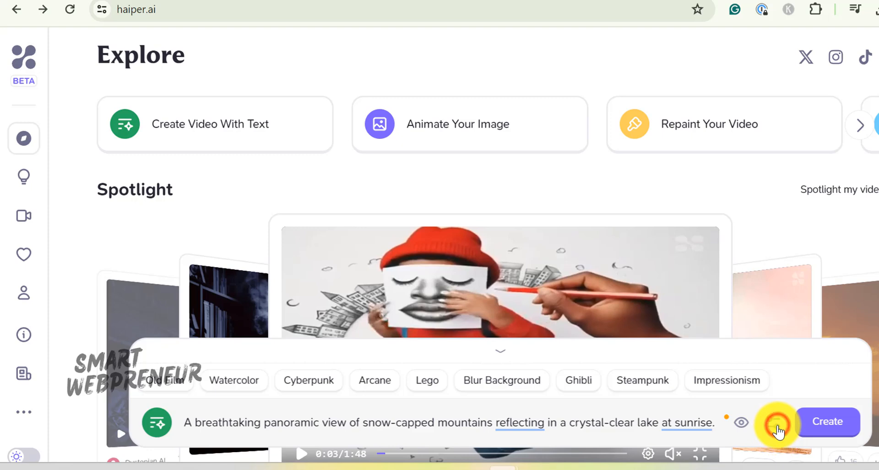
{"action": "left_click", "coordinate": [776, 421]}
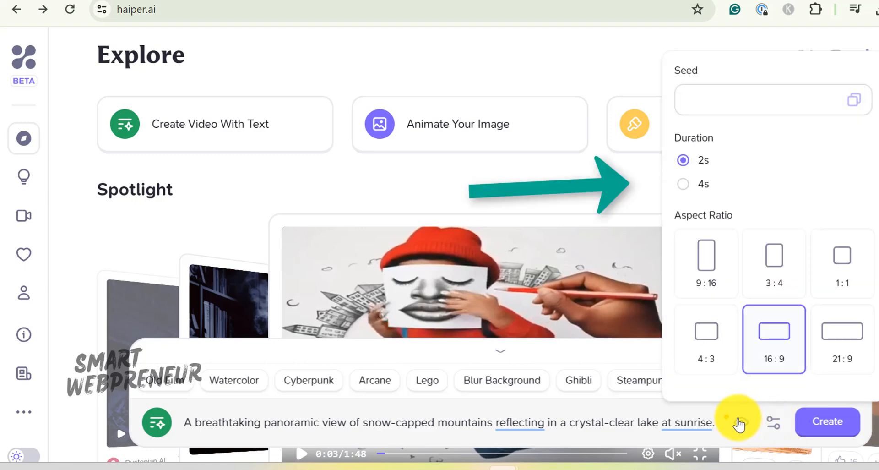
{"action": "mouse_move", "coordinate": [735, 423]}
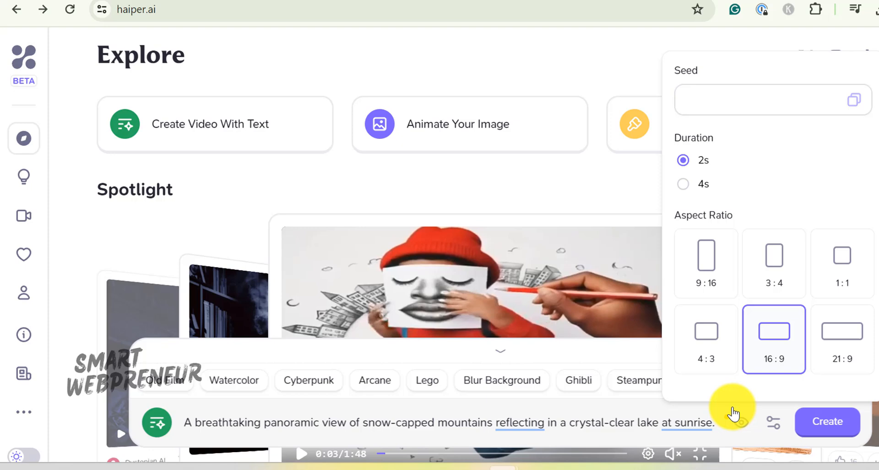
Change the video duration from 2 to 4 seconds, keeping the 16:9 aspect ratio.
{"action": "left_click", "coordinate": [683, 184]}
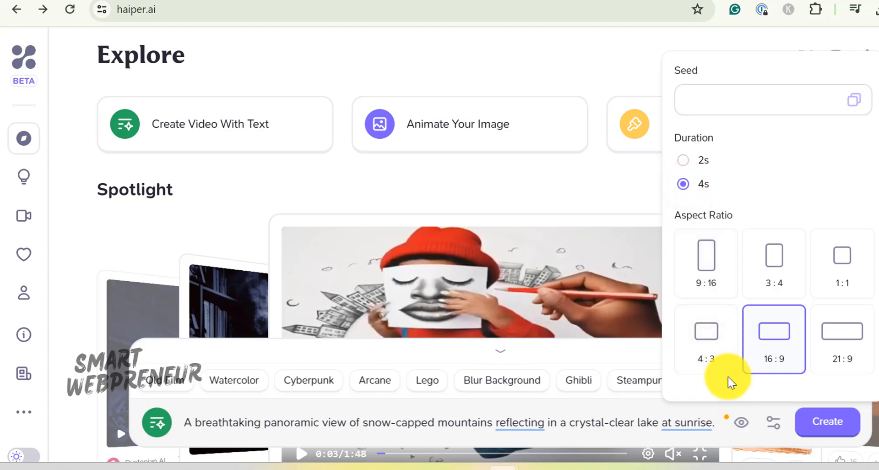
{"action": "mouse_move", "coordinate": [839, 105]}
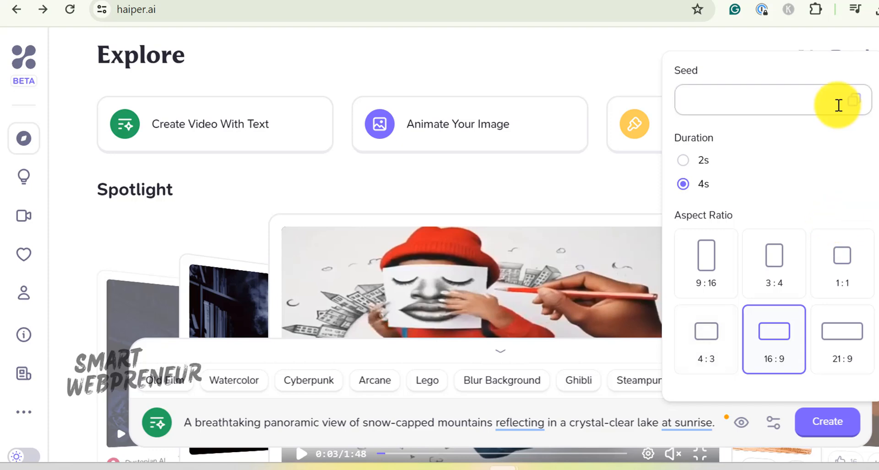
{"action": "left_click", "coordinate": [766, 102]}
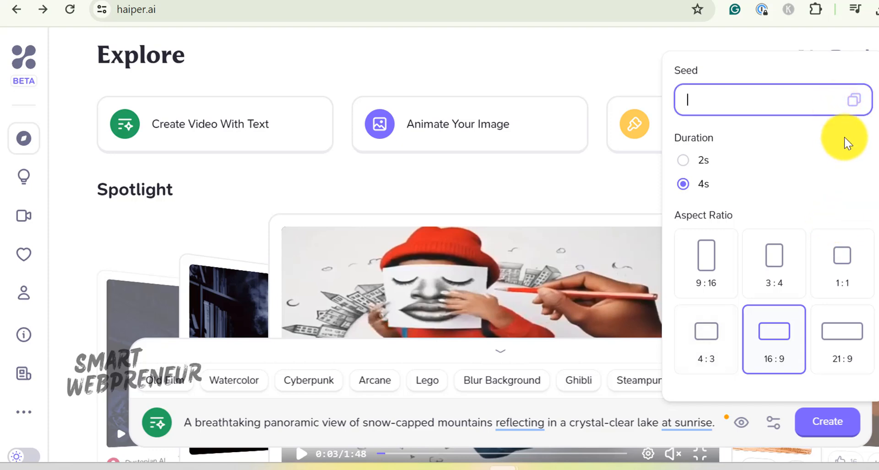
{"action": "left_click", "coordinate": [773, 421]}
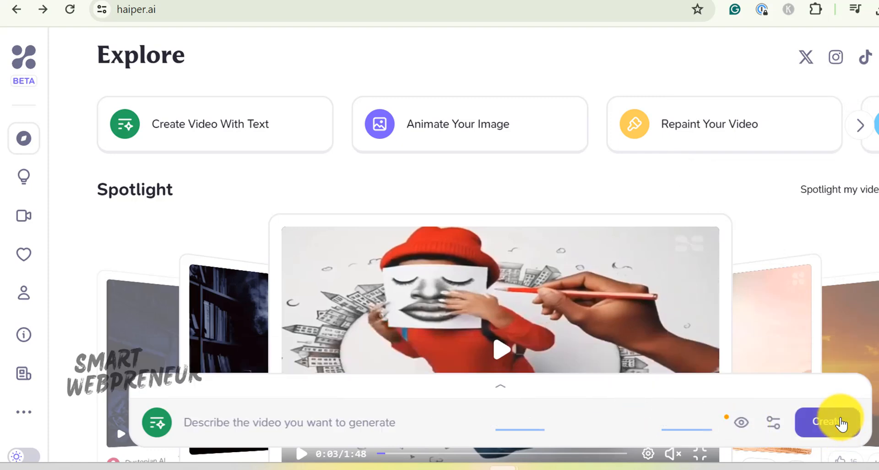
Generate the 4-second mountain-lake video and play it back.
{"action": "left_click", "coordinate": [821, 422]}
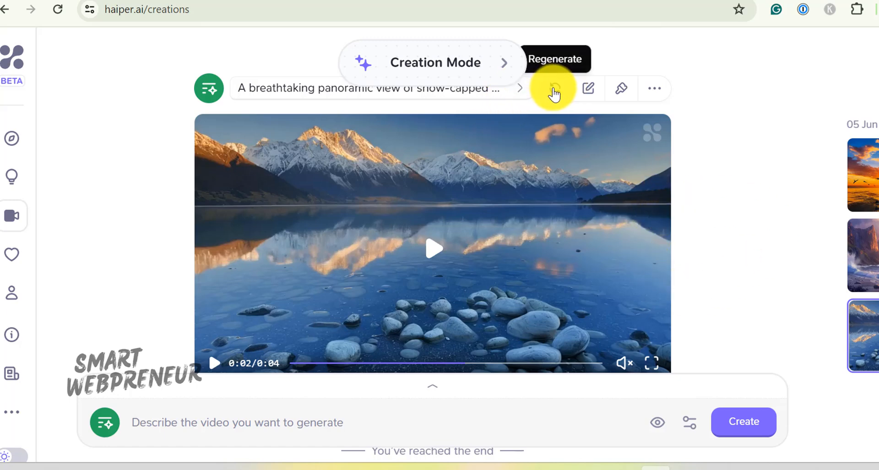
{"action": "mouse_move", "coordinate": [555, 87]}
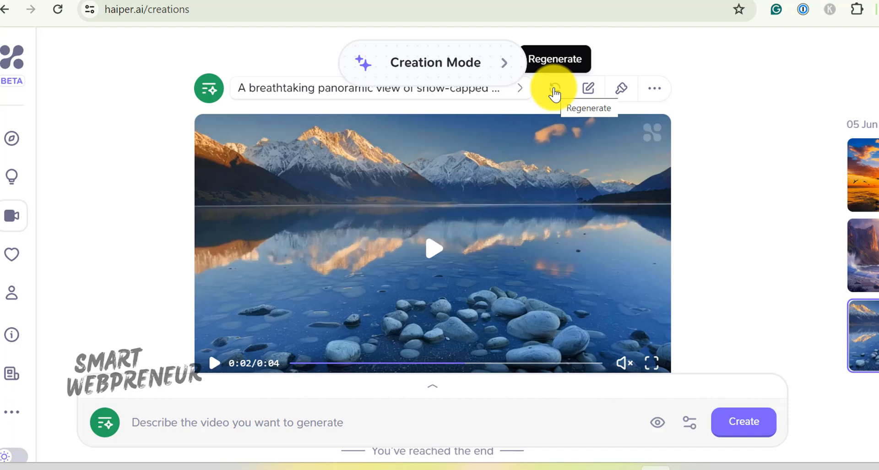
{"action": "mouse_move", "coordinate": [588, 88]}
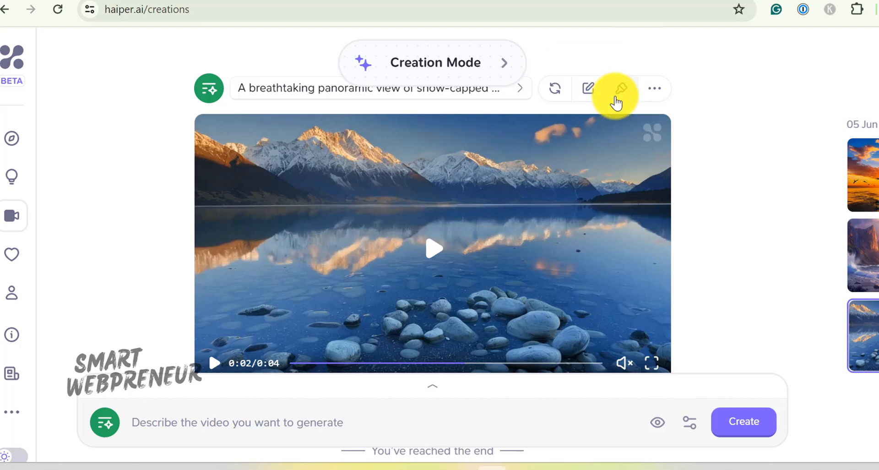
{"action": "mouse_move", "coordinate": [620, 89]}
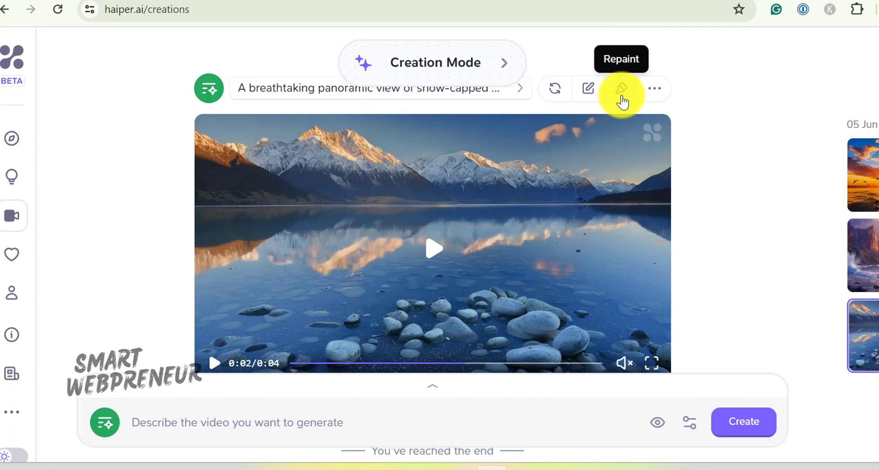
{"action": "mouse_move", "coordinate": [614, 354]}
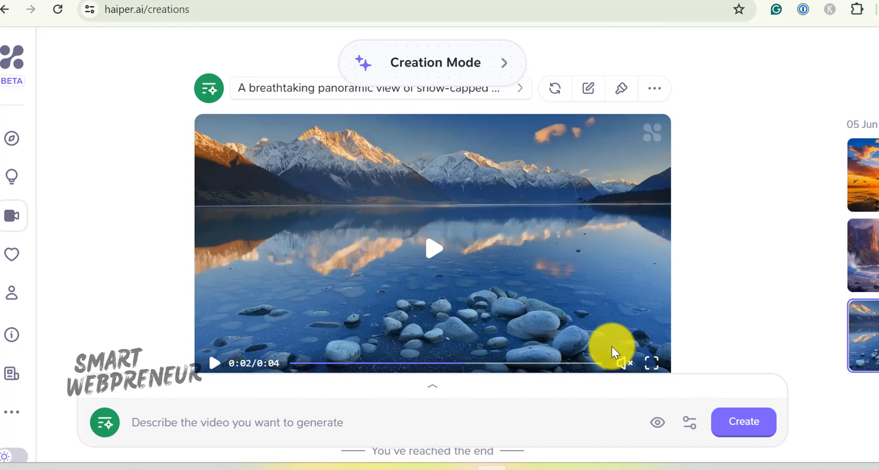
{"action": "scroll", "scroll_direction": "down", "scroll_amount": 3}
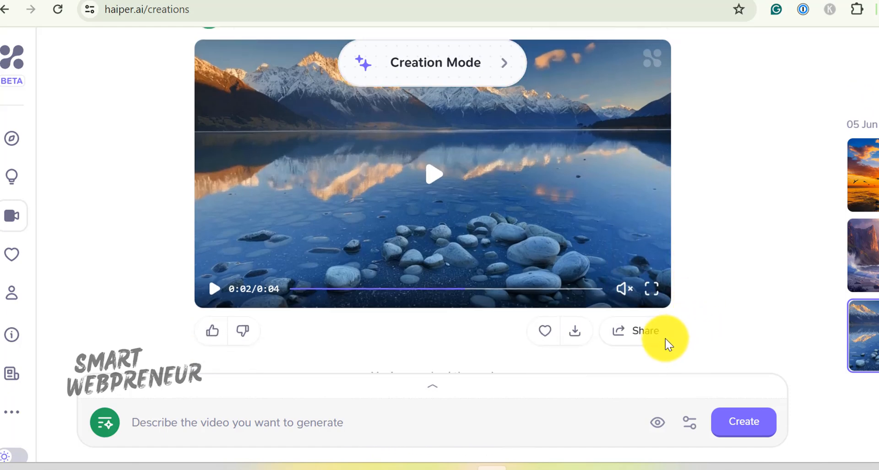
{"action": "mouse_move", "coordinate": [683, 314]}
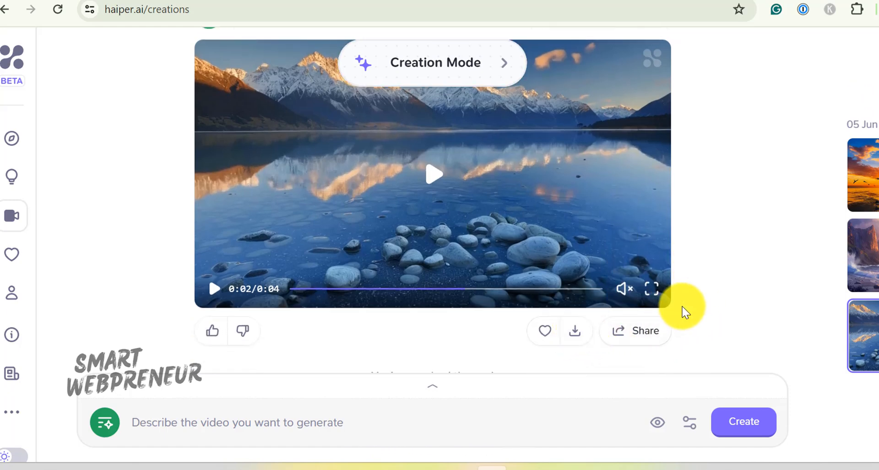
{"action": "left_click", "coordinate": [434, 173]}
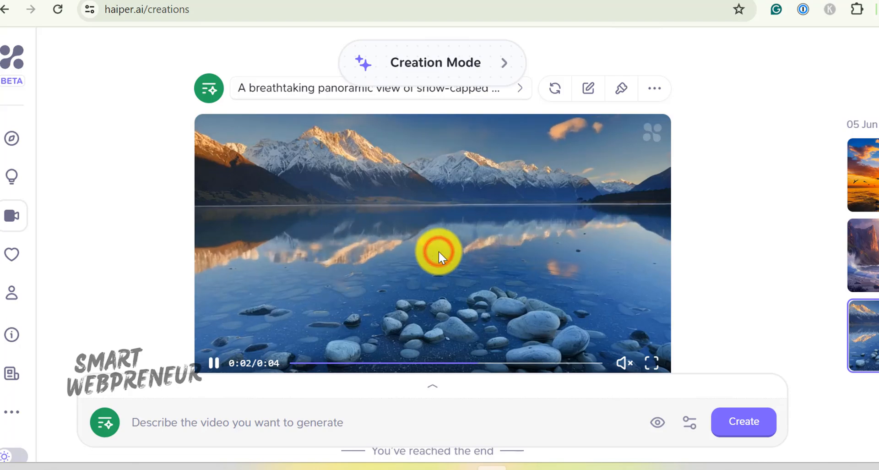
{"action": "left_click", "coordinate": [438, 253]}
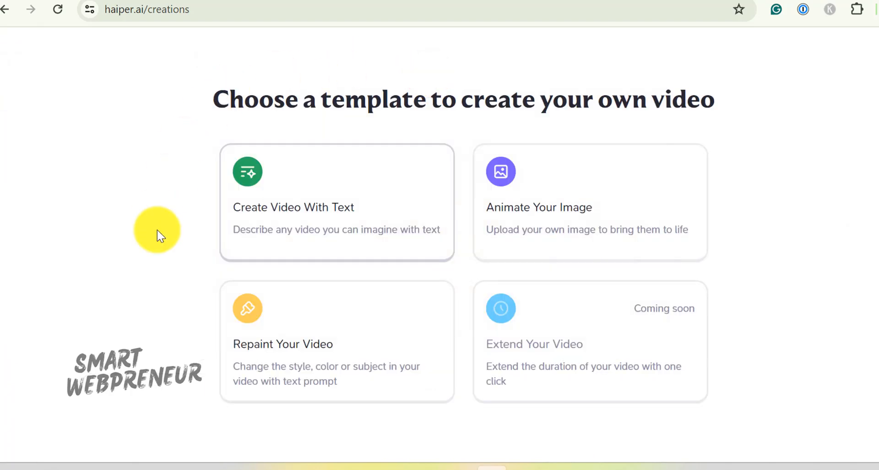
{"action": "mouse_move", "coordinate": [187, 235]}
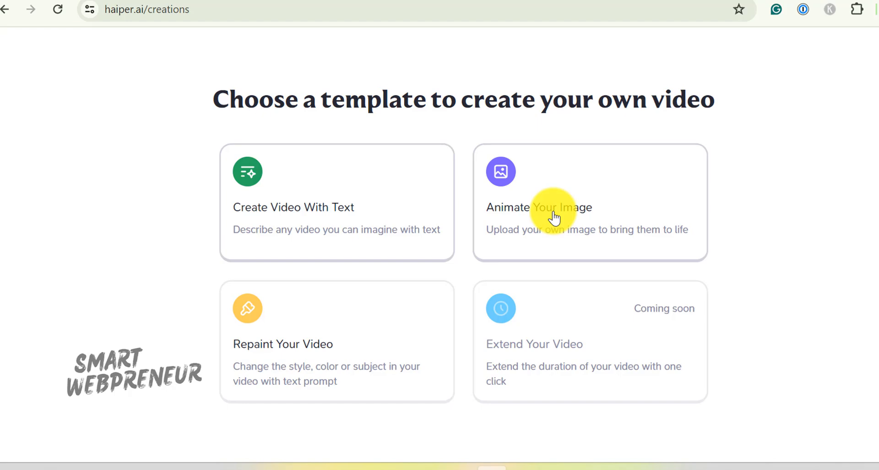
Choose the Animate Your Image template to get an empty image-upload slot.
{"action": "left_click", "coordinate": [552, 214]}
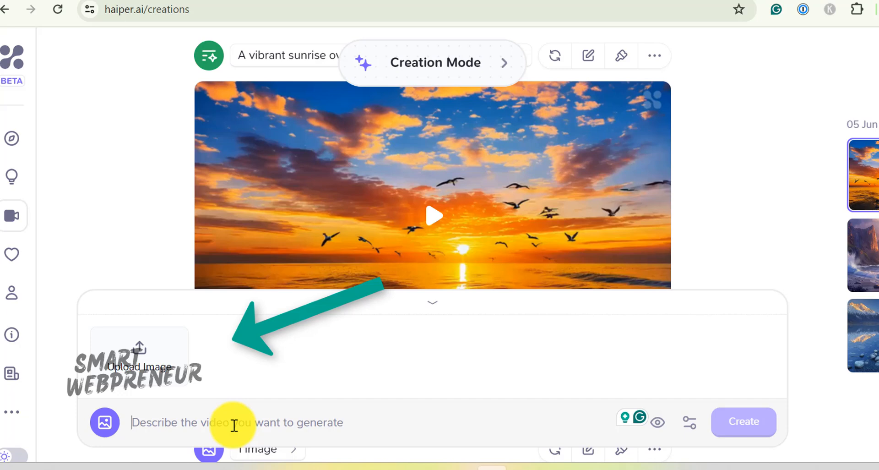
{"action": "mouse_move", "coordinate": [278, 362]}
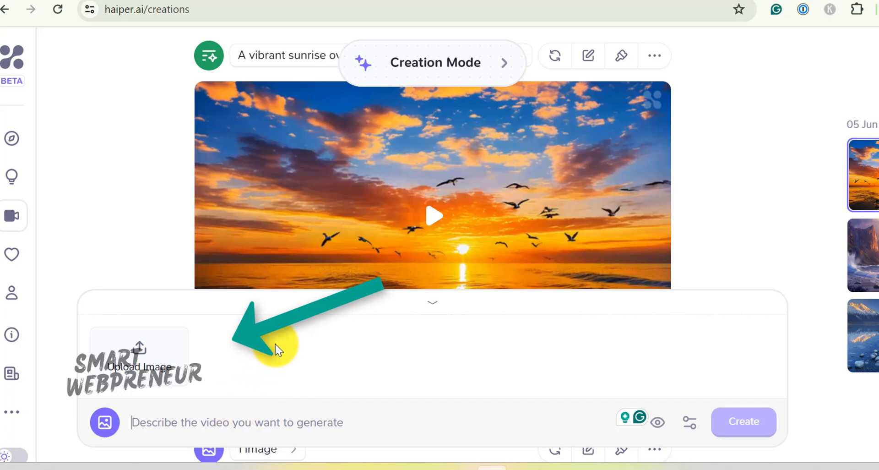
{"action": "left_click", "coordinate": [148, 361]}
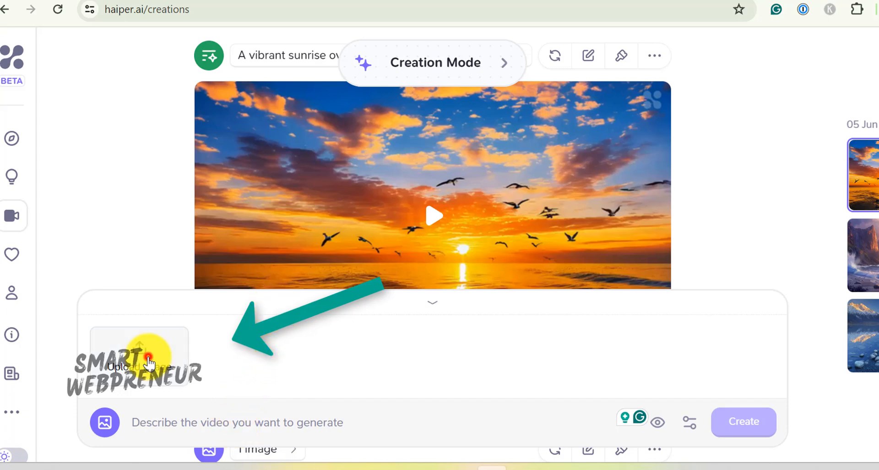
Upload underwater.png from the computer as the source picture.
{"action": "left_click", "coordinate": [150, 354]}
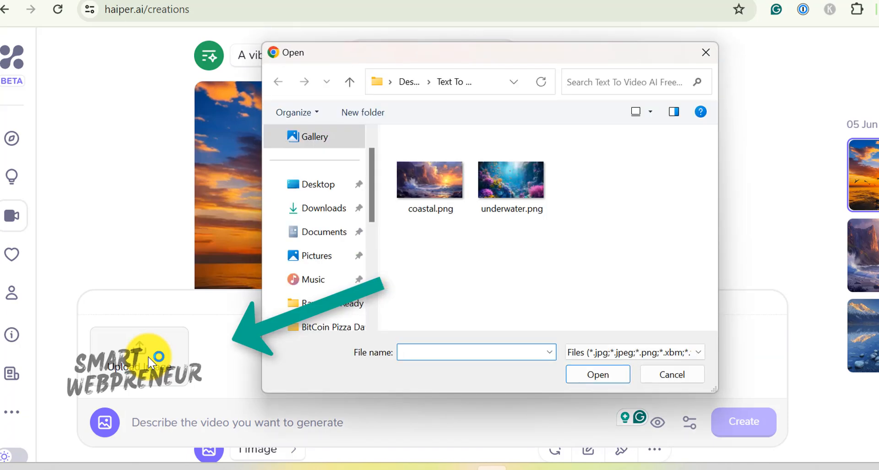
{"action": "left_click", "coordinate": [511, 180]}
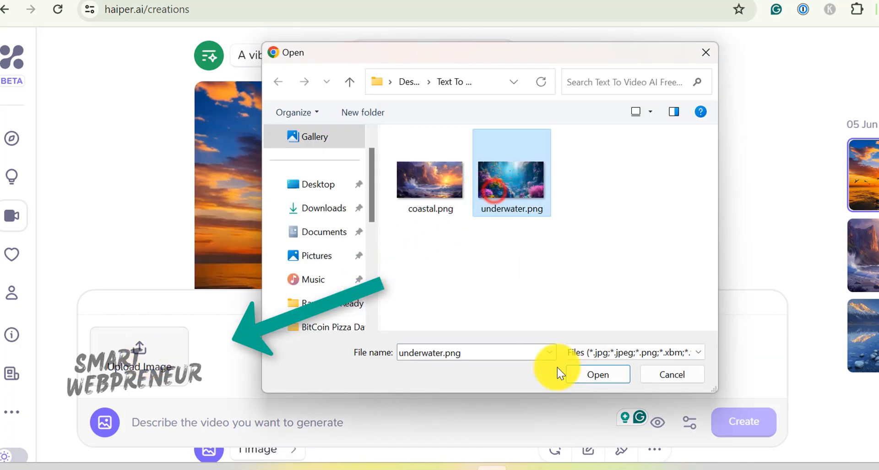
{"action": "left_click", "coordinate": [598, 374]}
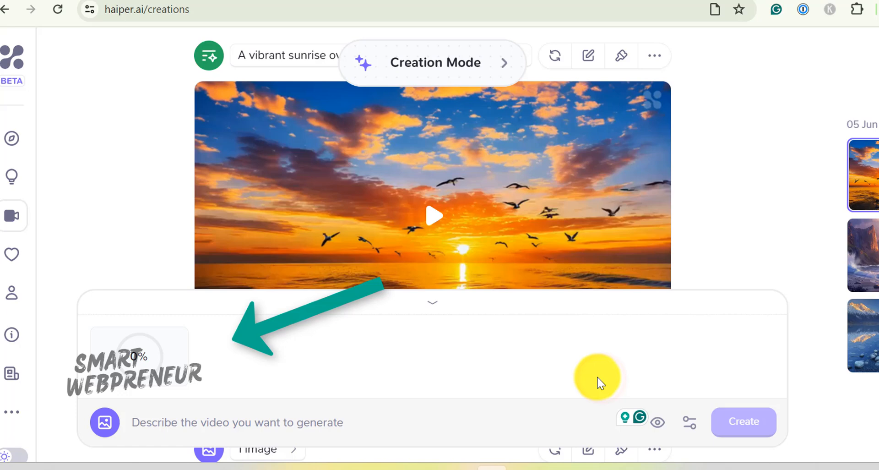
{"action": "mouse_move", "coordinate": [525, 334]}
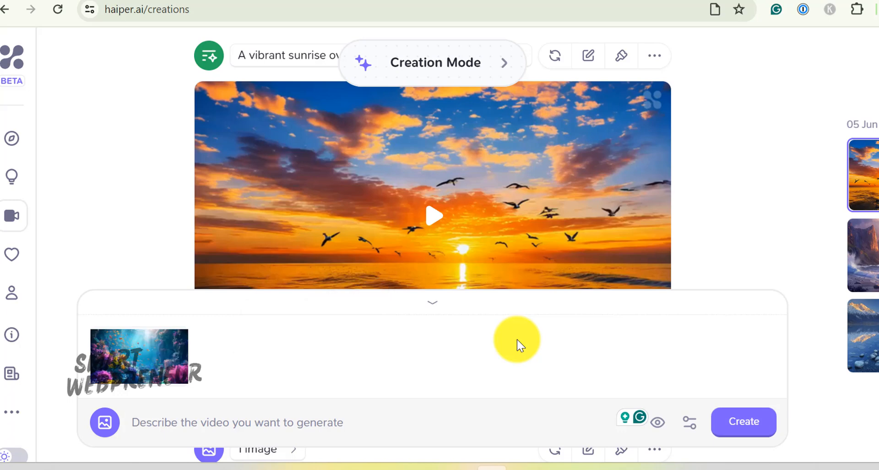
Set the coral reef image video to 4 seconds and start creating it.
{"action": "left_click", "coordinate": [246, 434]}
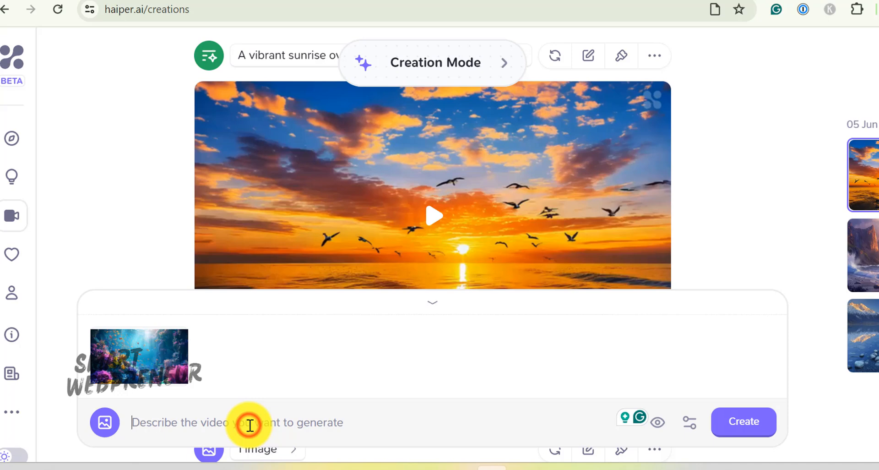
{"action": "mouse_move", "coordinate": [280, 436]}
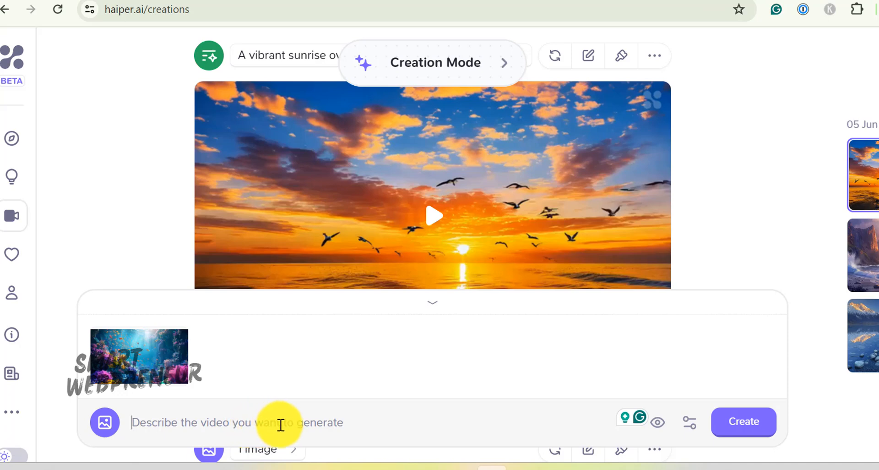
{"action": "left_click", "coordinate": [693, 422]}
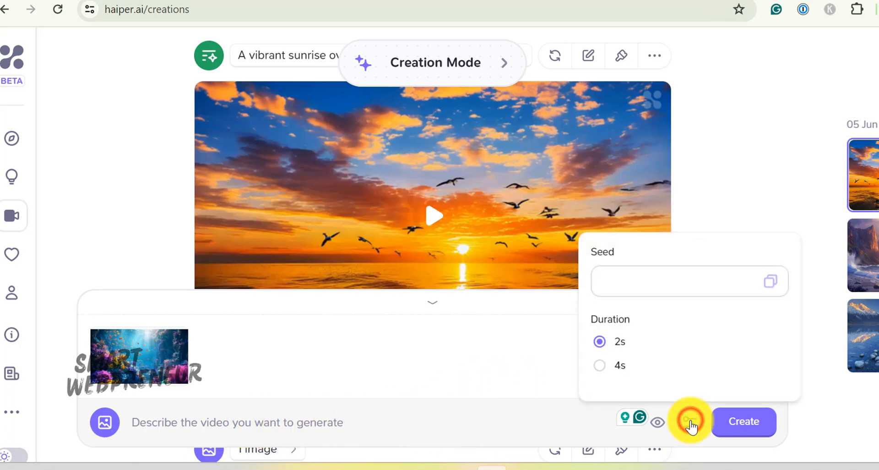
{"action": "left_click", "coordinate": [599, 365]}
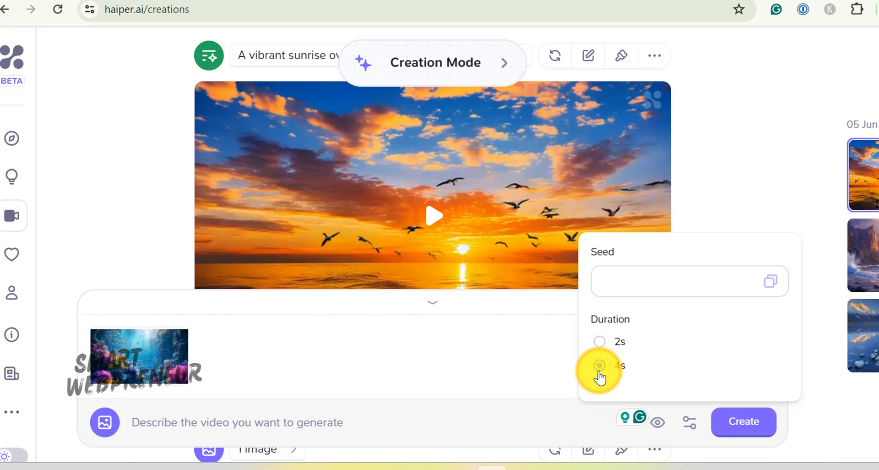
{"action": "left_click", "coordinate": [599, 365]}
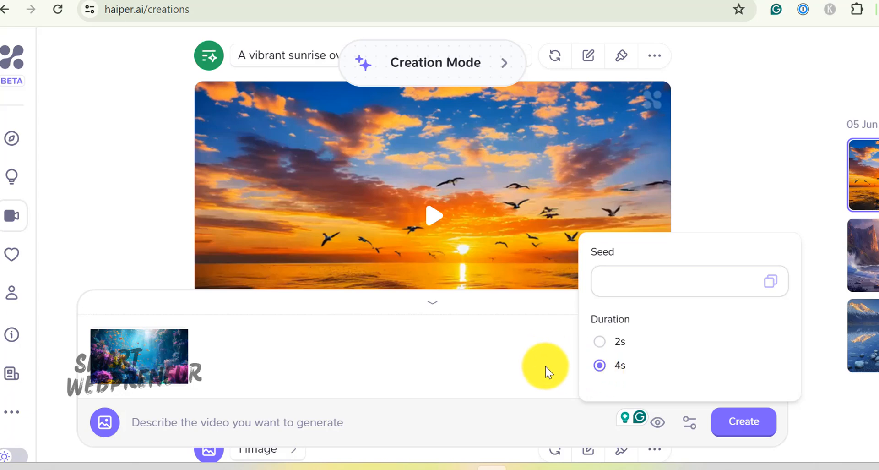
{"action": "left_click", "coordinate": [689, 422]}
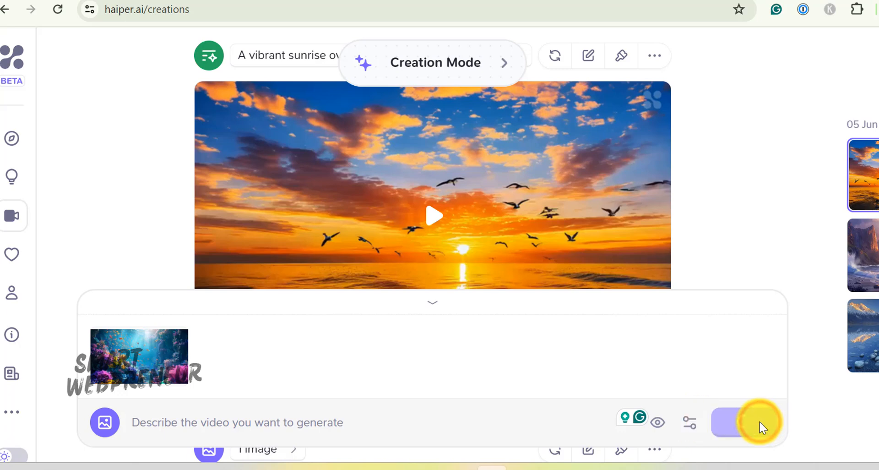
{"action": "left_click", "coordinate": [752, 422]}
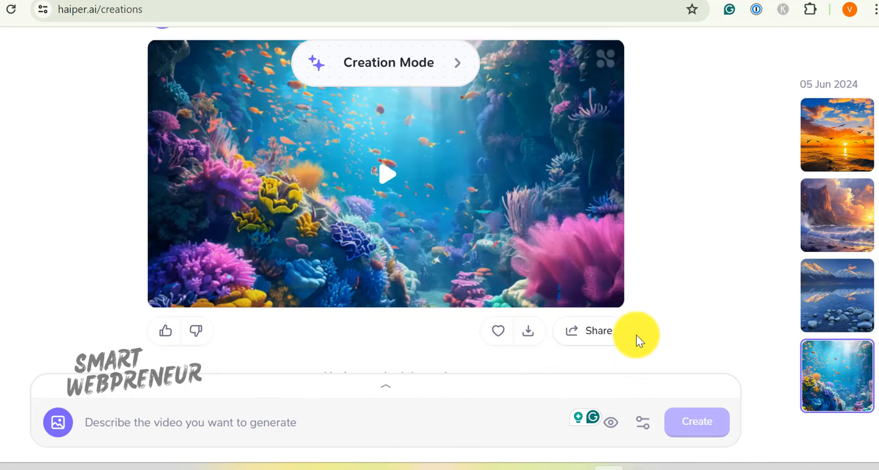
Open the finished coral reef video for playback and scroll through its options.
{"action": "left_click", "coordinate": [387, 176]}
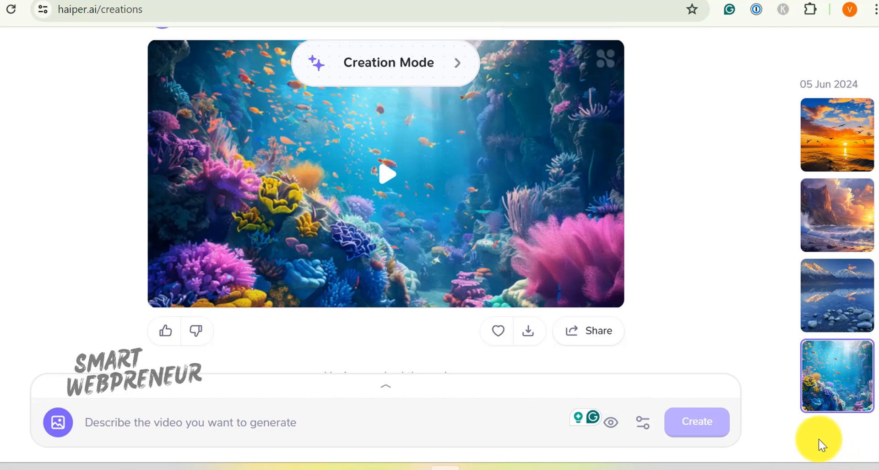
{"action": "mouse_move", "coordinate": [735, 334]}
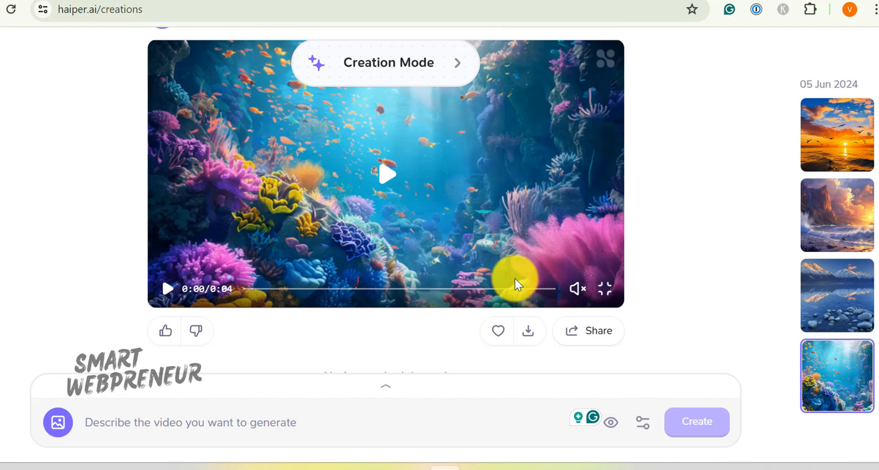
{"action": "scroll", "scroll_direction": "down", "scroll_amount": 3}
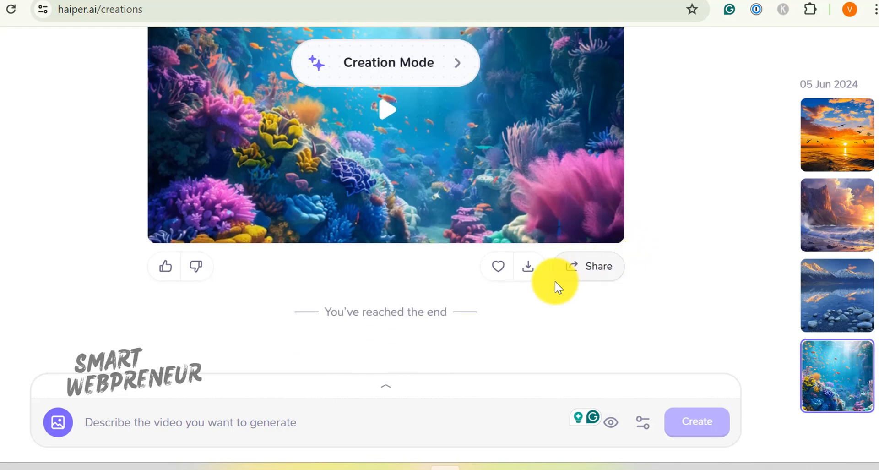
{"action": "left_click", "coordinate": [836, 295]}
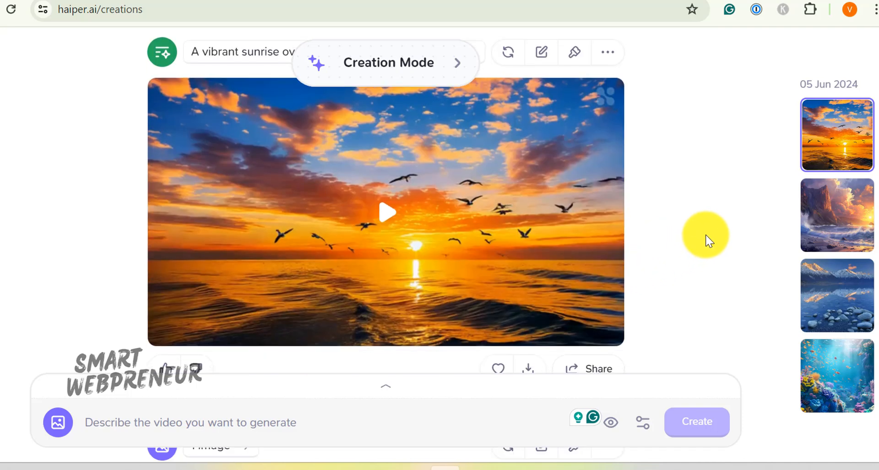
{"action": "mouse_move", "coordinate": [708, 237]}
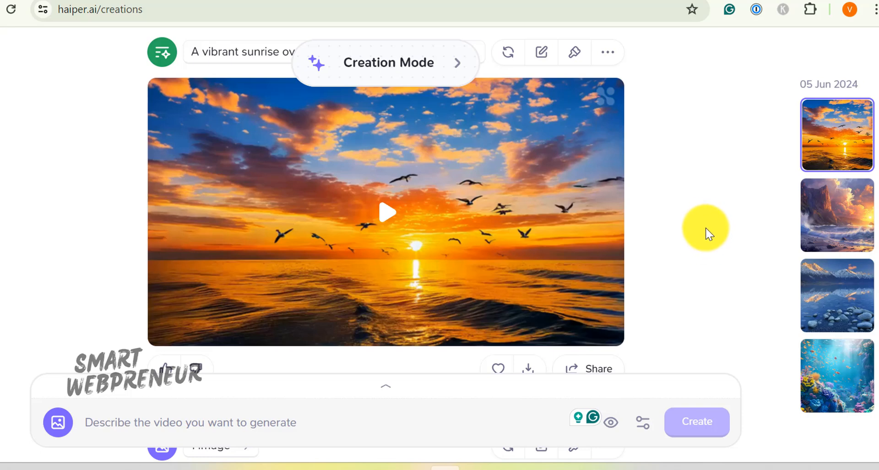
{"action": "mouse_move", "coordinate": [737, 212]}
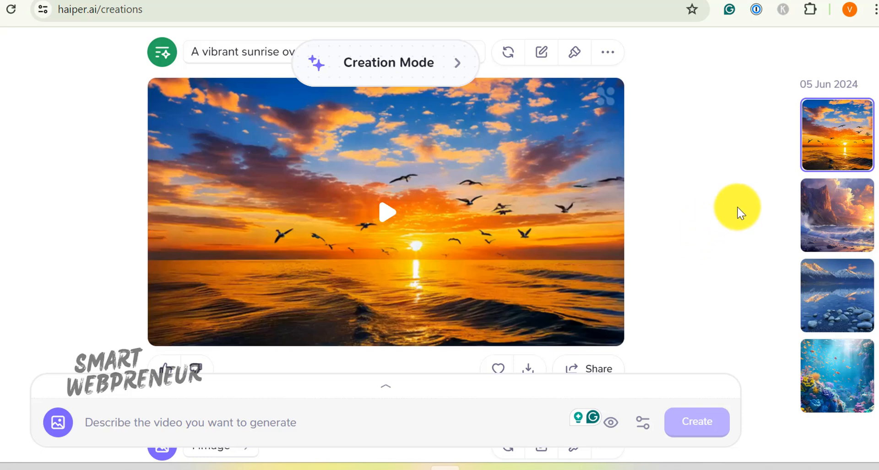
{"action": "mouse_move", "coordinate": [719, 242]}
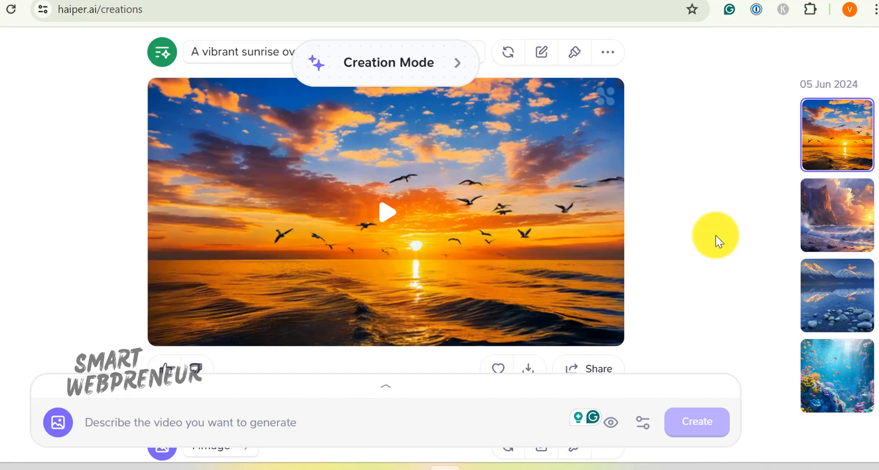
{"action": "mouse_move", "coordinate": [725, 220]}
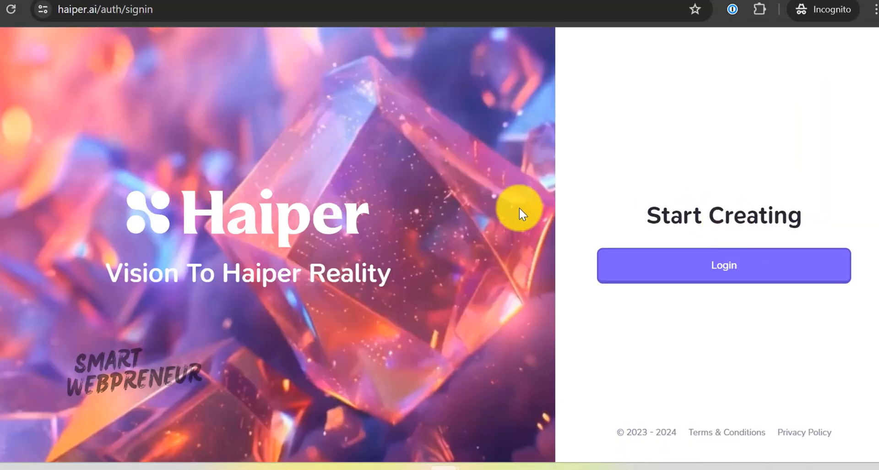
{"action": "mouse_move", "coordinate": [258, 203]}
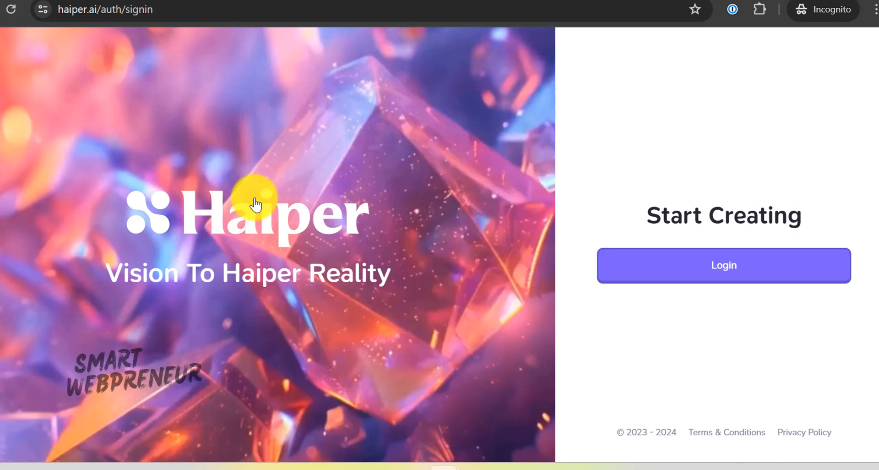
{"action": "mouse_move", "coordinate": [200, 172]}
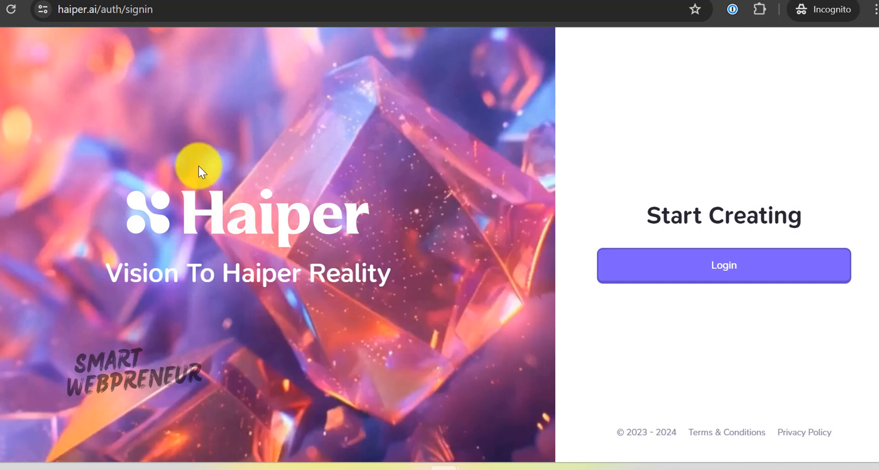